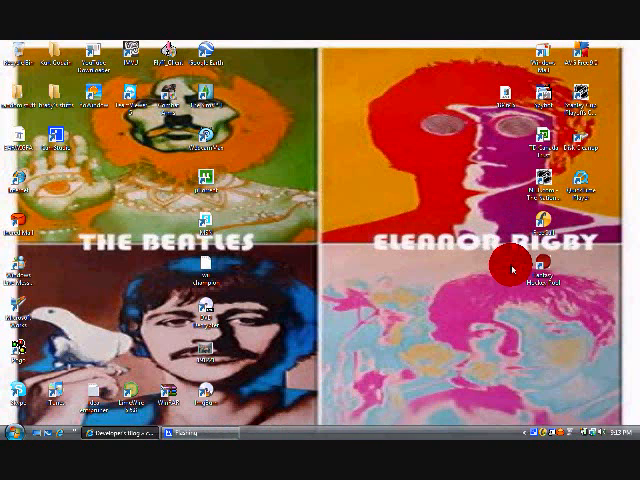
mouse_move(130, 180)
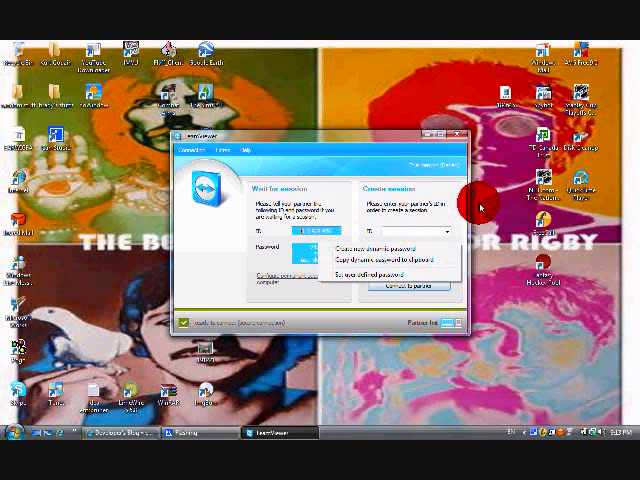
mouse_move(384, 92)
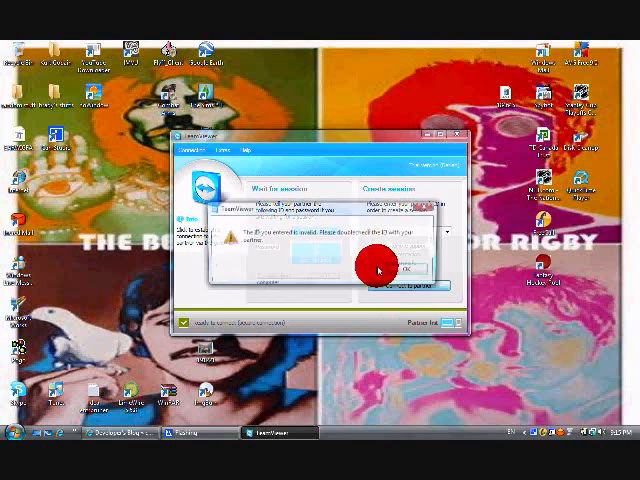
Confirm the warning prompt so TeamViewer closes and the desktop returns.
click(378, 272)
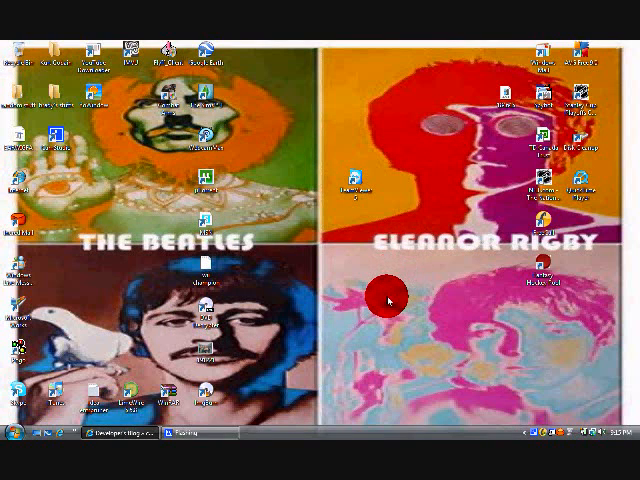
mouse_move(386, 300)
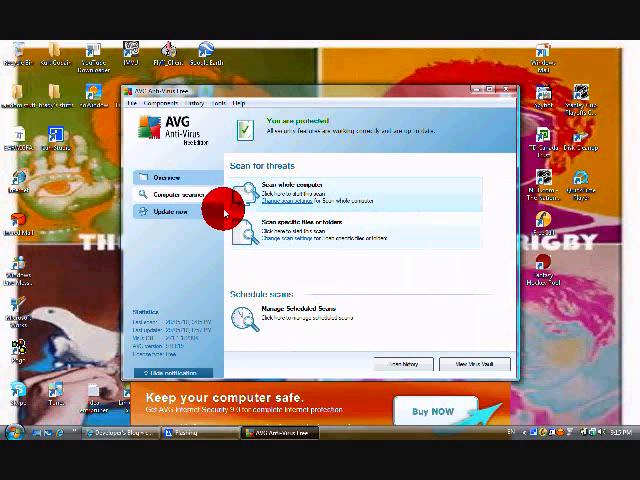
View AVG's security components overview, then close the AVG window.
click(160, 178)
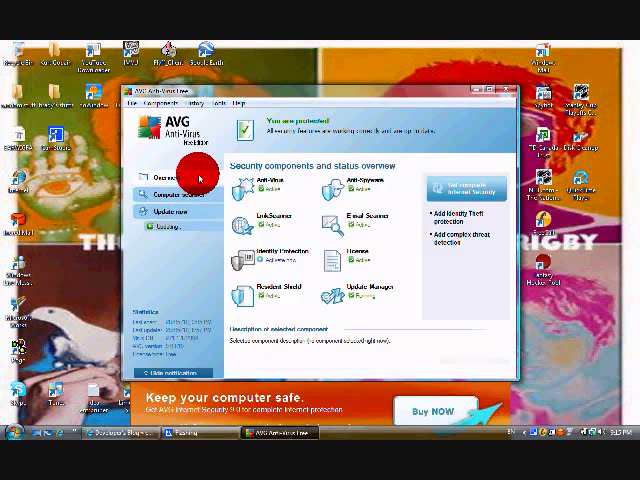
mouse_move(276, 204)
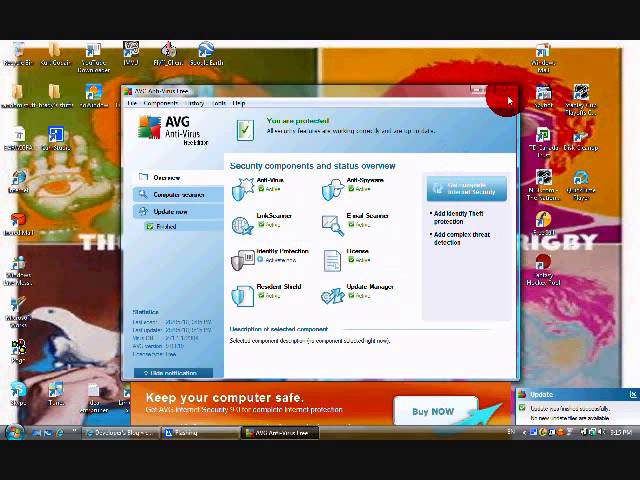
click(508, 98)
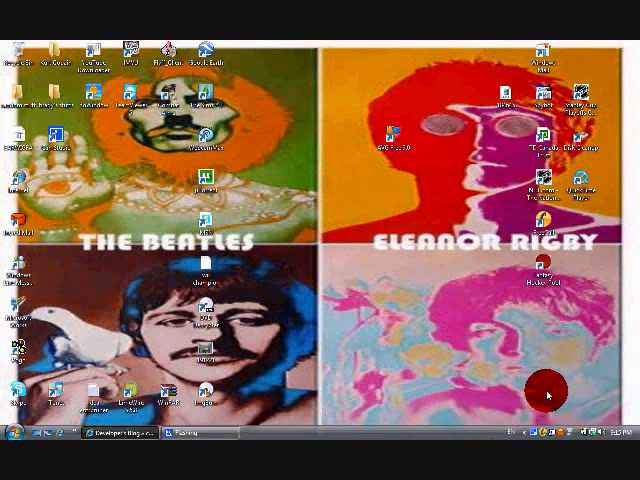
mouse_move(402, 356)
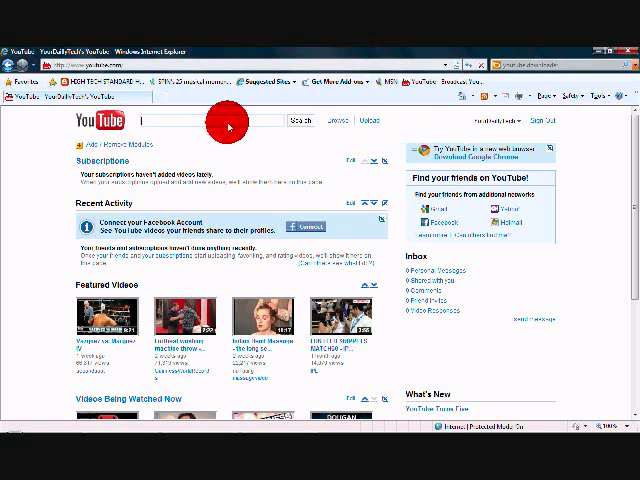
Search YouTube for 'your' to list results for the uploader's channel name.
text(yourDailyTech)
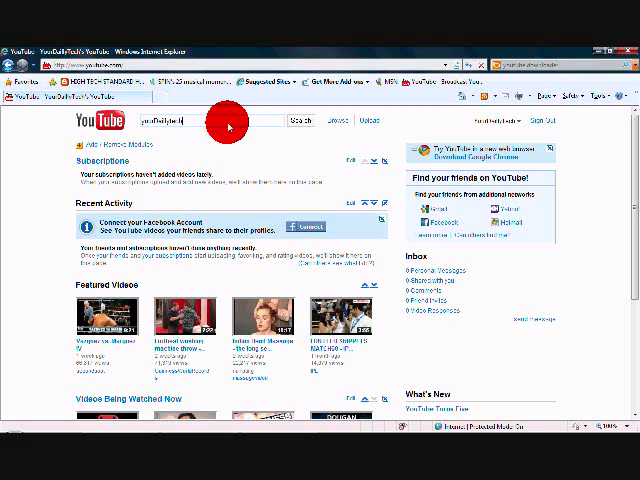
click(290, 120)
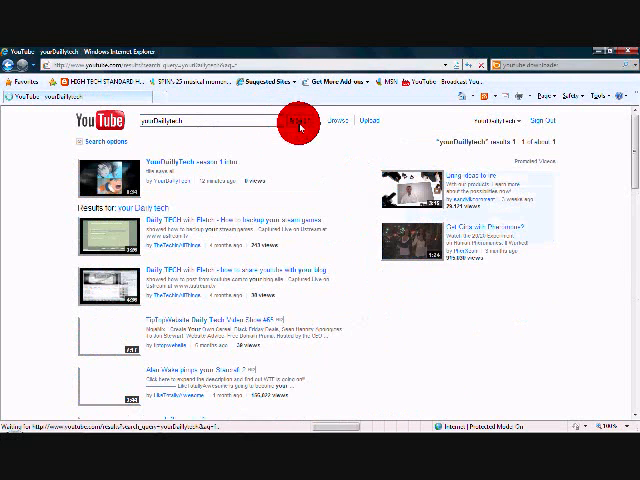